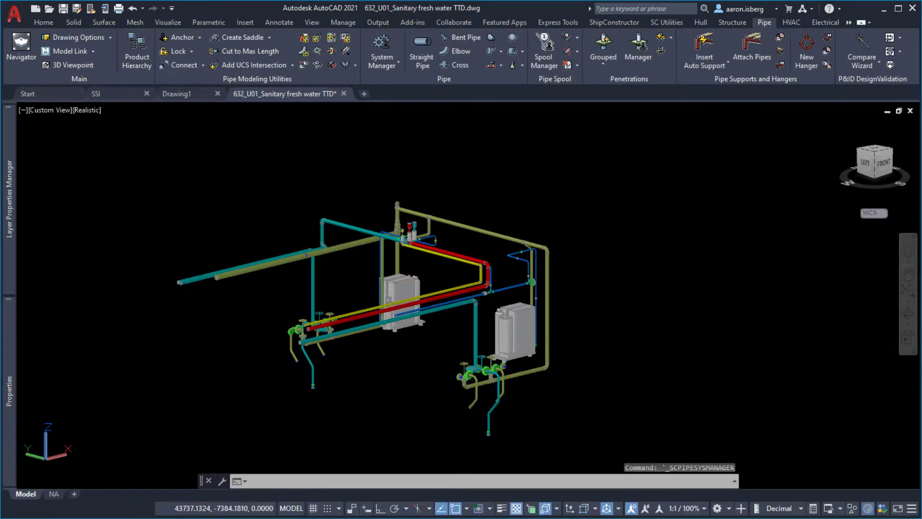
# Compare the Color values of sanitary fresh water branches 632-FC05 and 632-FH01 in Pipe System Manager.
pyautogui.click(382, 49)
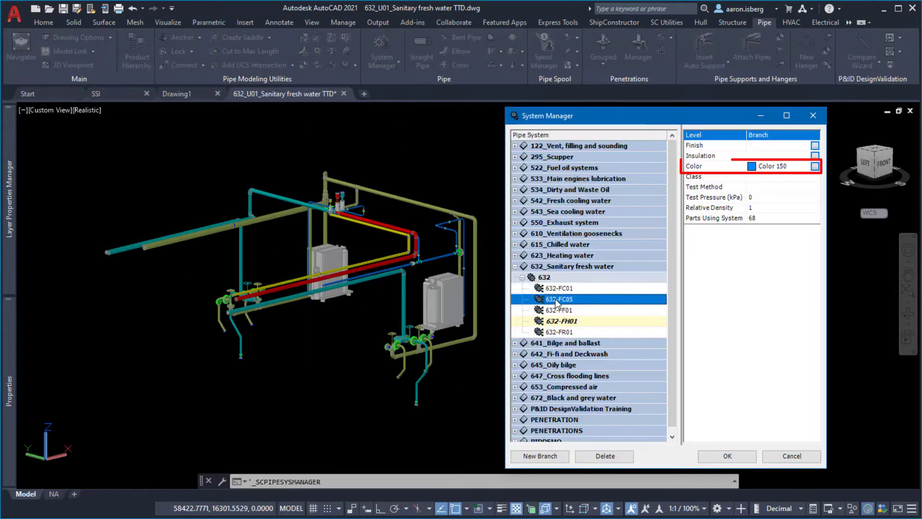
pyautogui.click(562, 320)
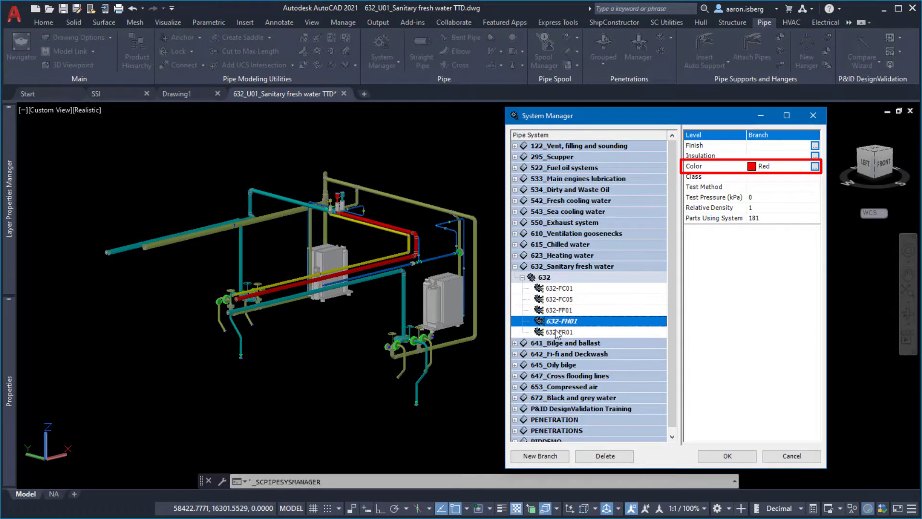
pyautogui.click(562, 332)
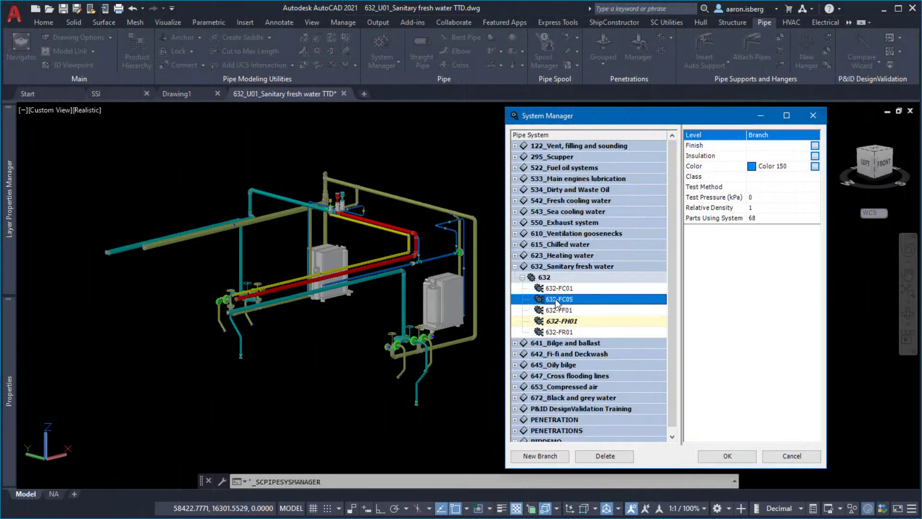
pyautogui.click(561, 320)
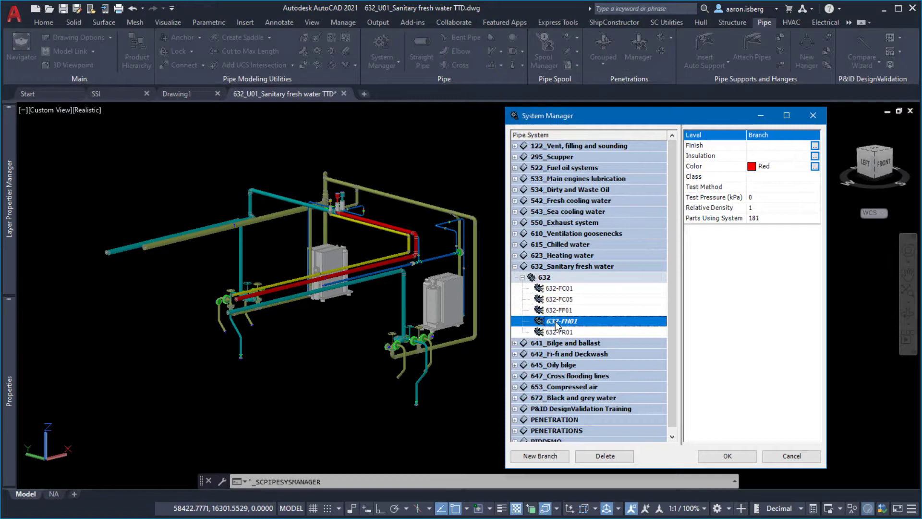
pyautogui.click(559, 331)
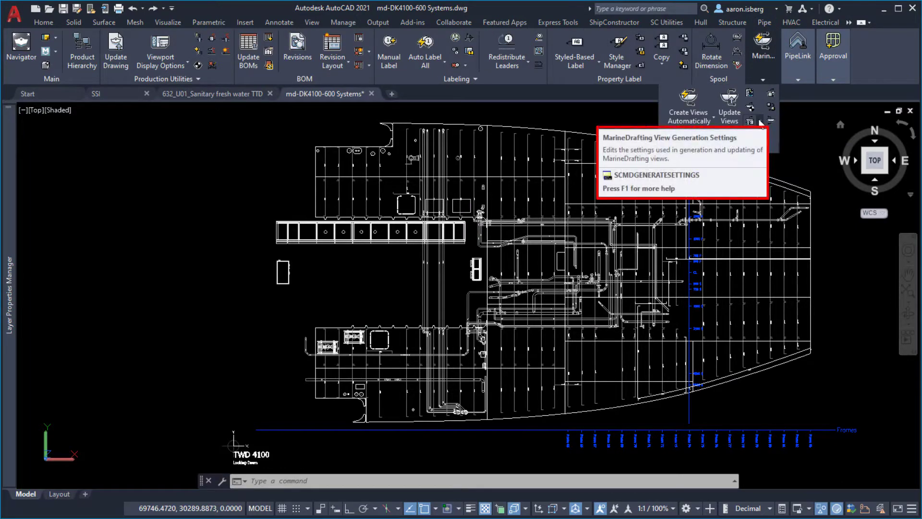
# Prefix pipe layers with <SYSTEM> and <BRANCH> in View Generation Settings and update the deck views.
pyautogui.click(750, 121)
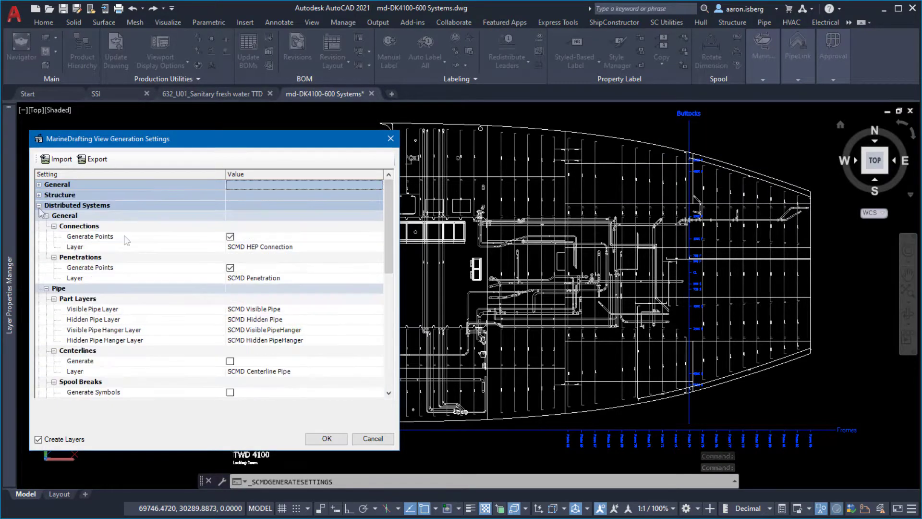
pyautogui.click(303, 309)
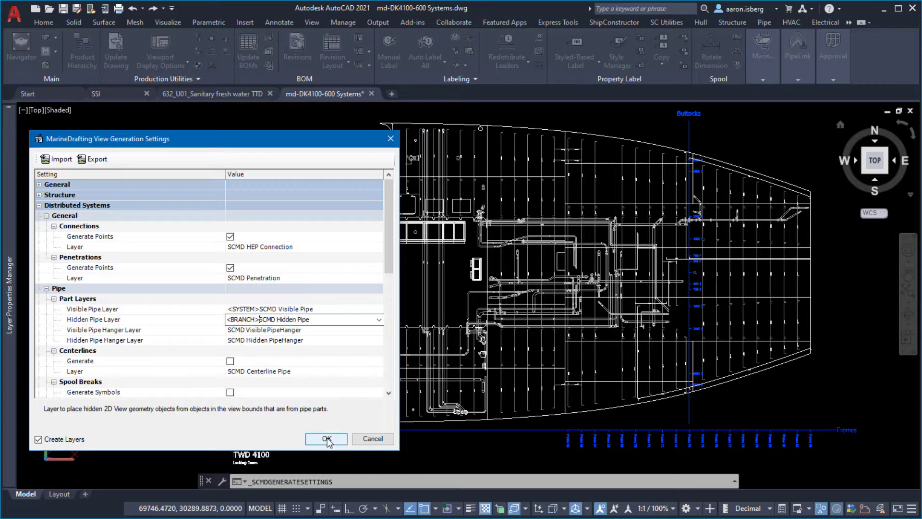
pyautogui.click(325, 438)
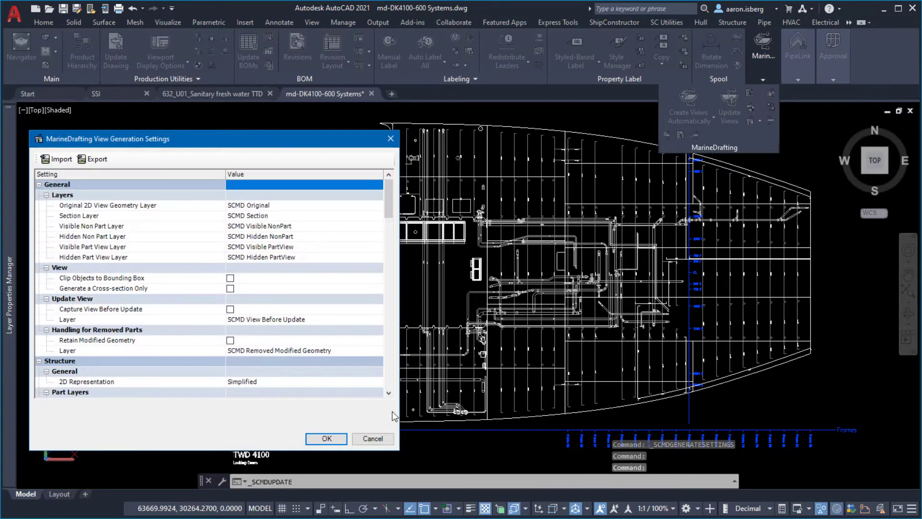
pyautogui.click(326, 438)
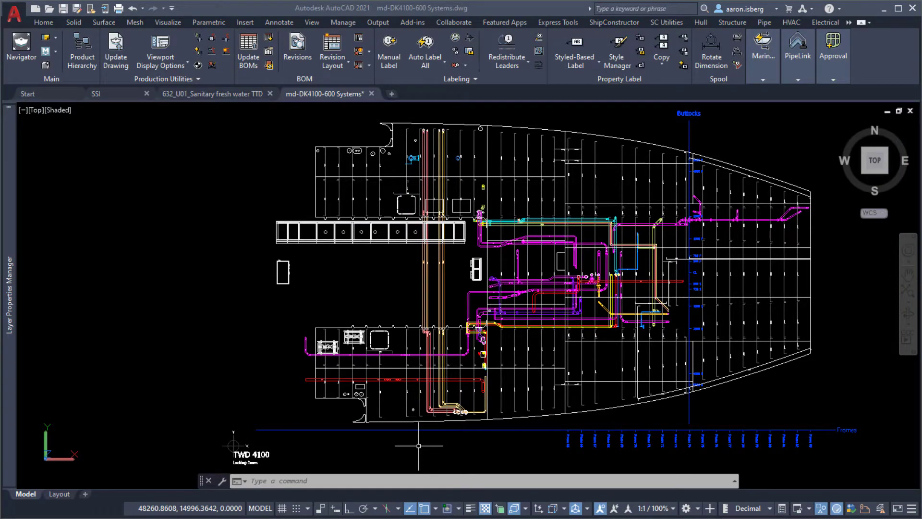
pyautogui.click(59, 495)
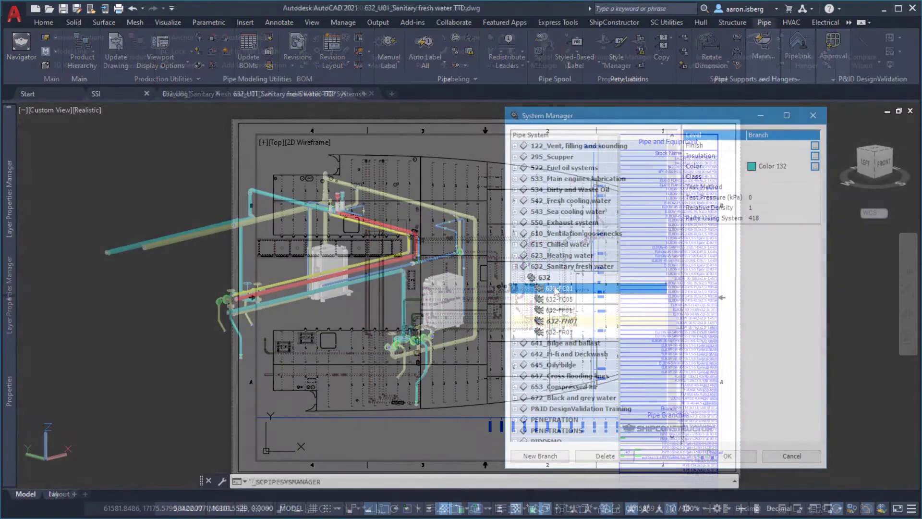
pyautogui.click(559, 309)
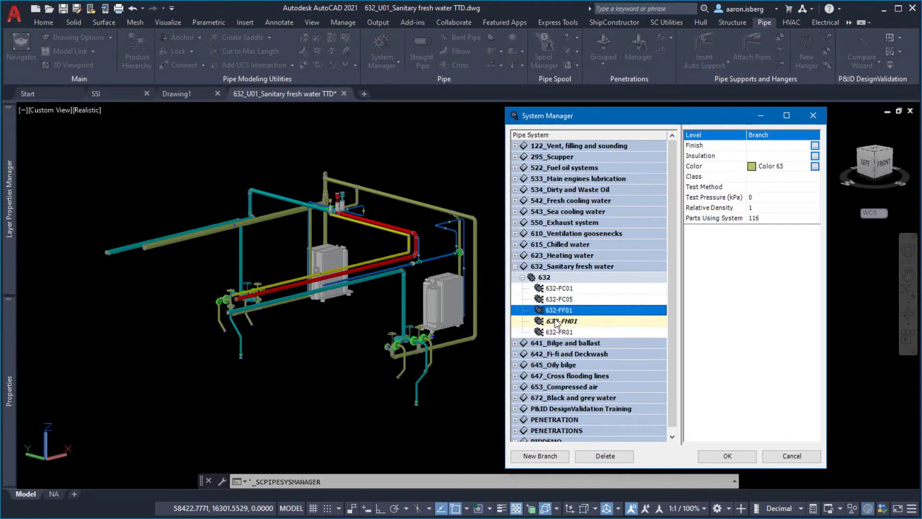
pyautogui.click(561, 332)
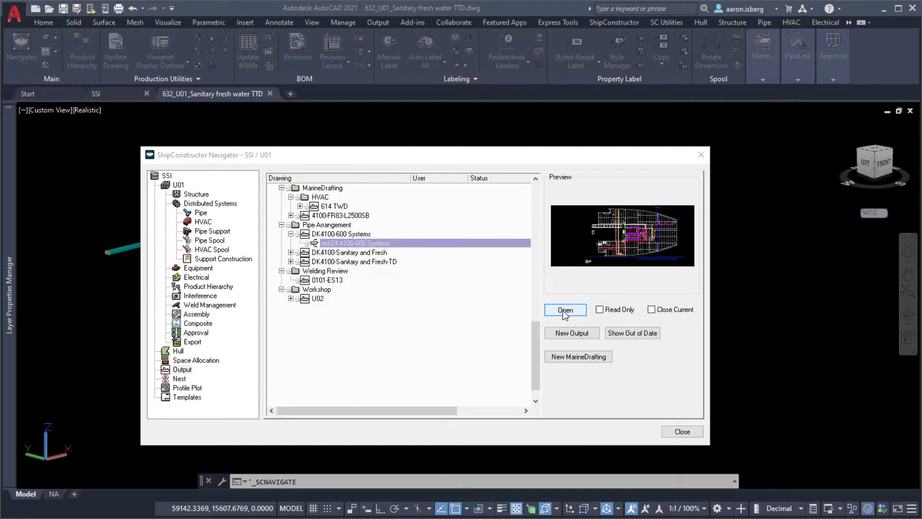
pyautogui.click(564, 310)
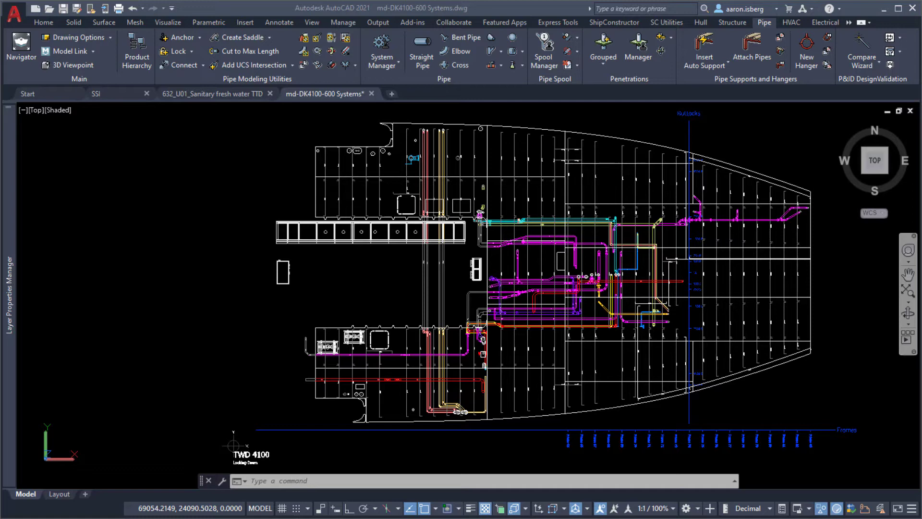
pyautogui.click(58, 494)
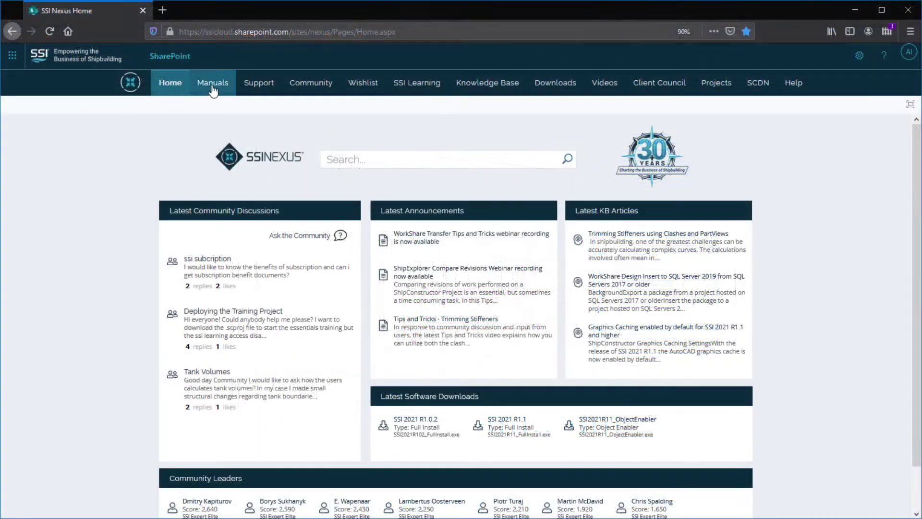
# Browse from the Wishlist page through Community to the SSI Learning home page.
pyautogui.click(212, 82)
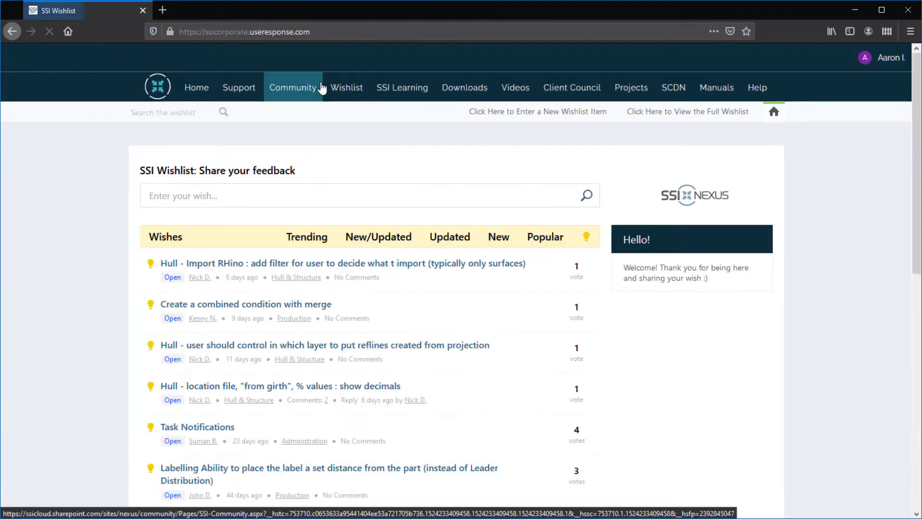
pyautogui.click(293, 87)
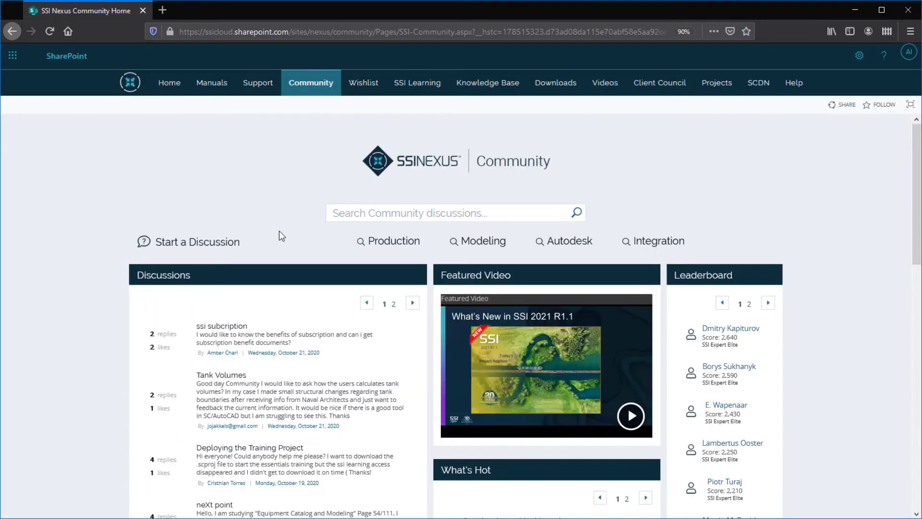
pyautogui.click(417, 82)
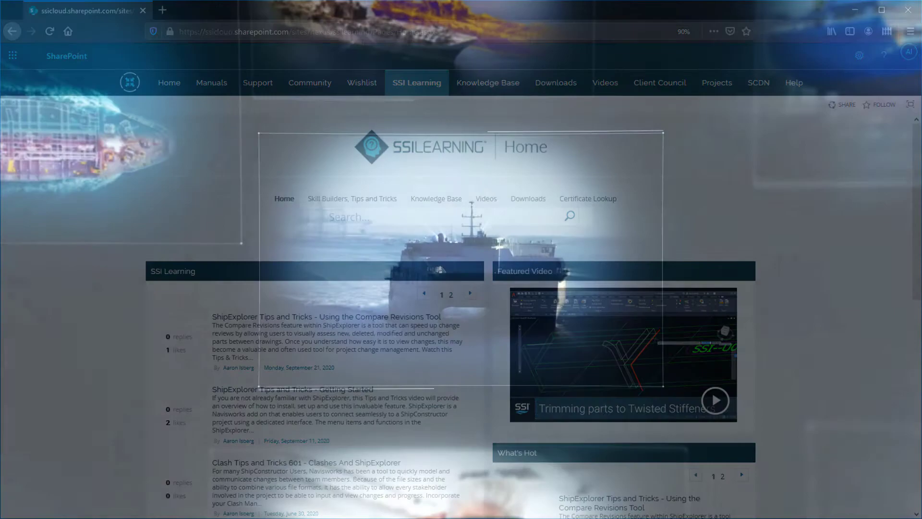